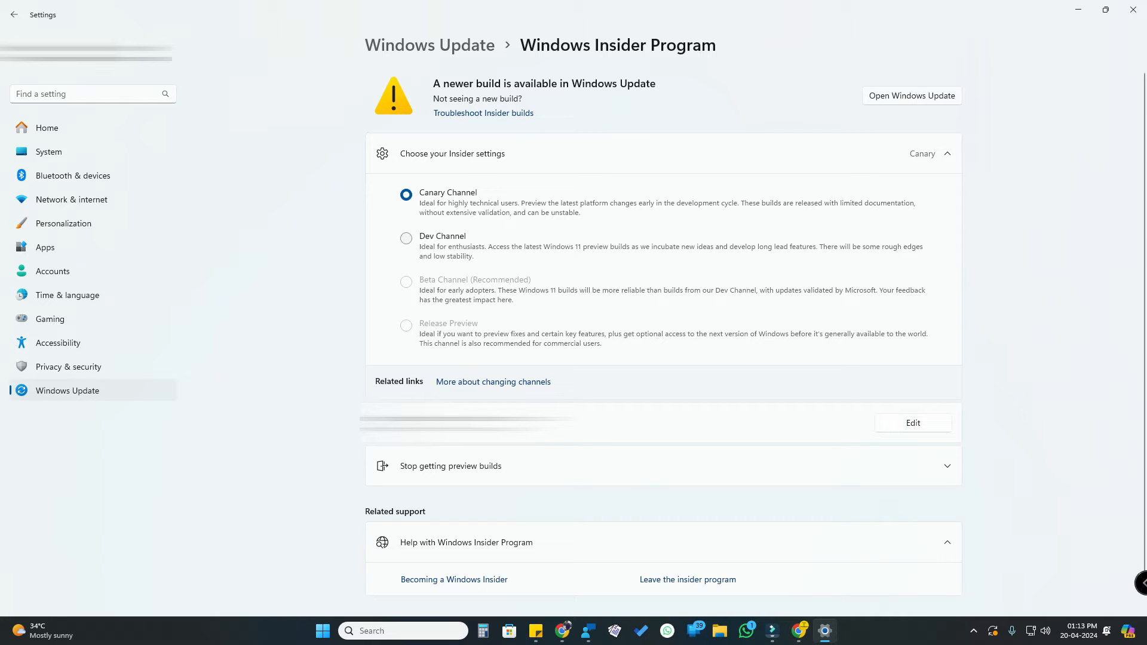
- Open System > About and read the OS build 26100.1 under Windows specifications
{"action": "left_click", "coordinate": [49, 152]}
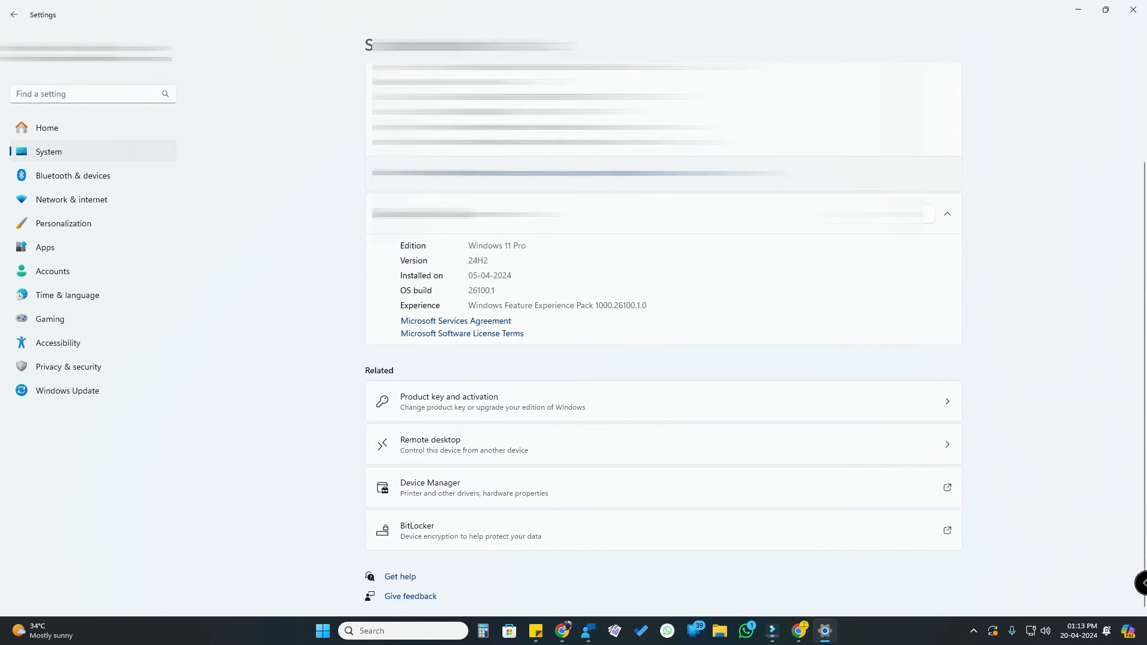
{"action": "double_click", "coordinate": [481, 290]}
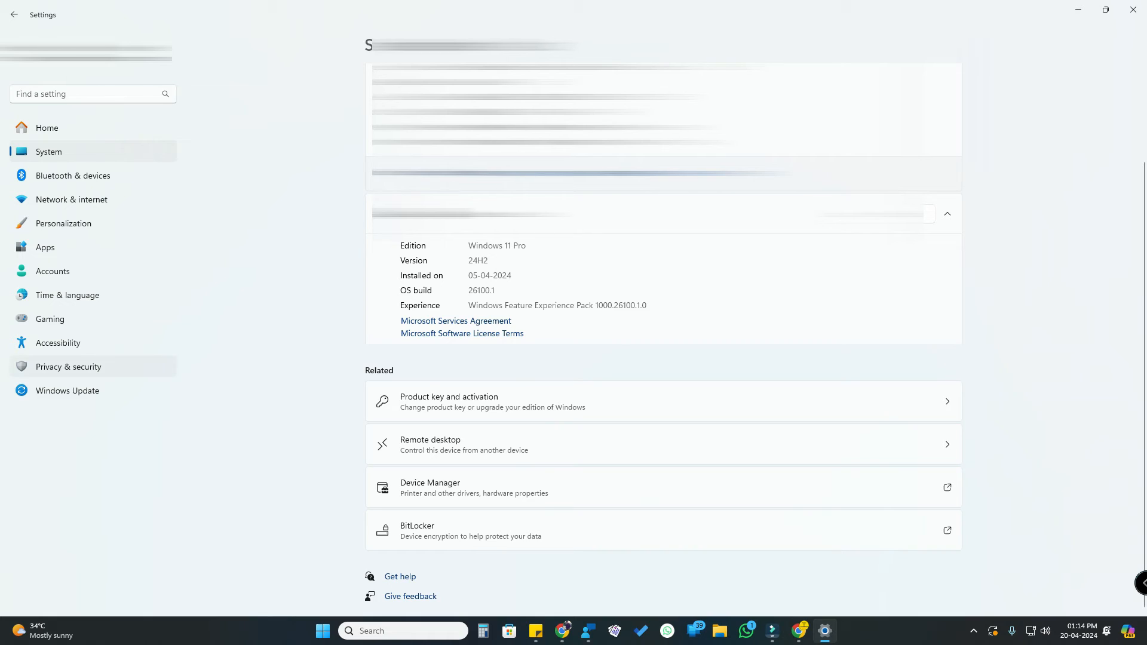
- Go to Windows Insider Program and choose Dev Channel in place of Canary Channel
{"action": "left_click", "coordinate": [68, 390]}
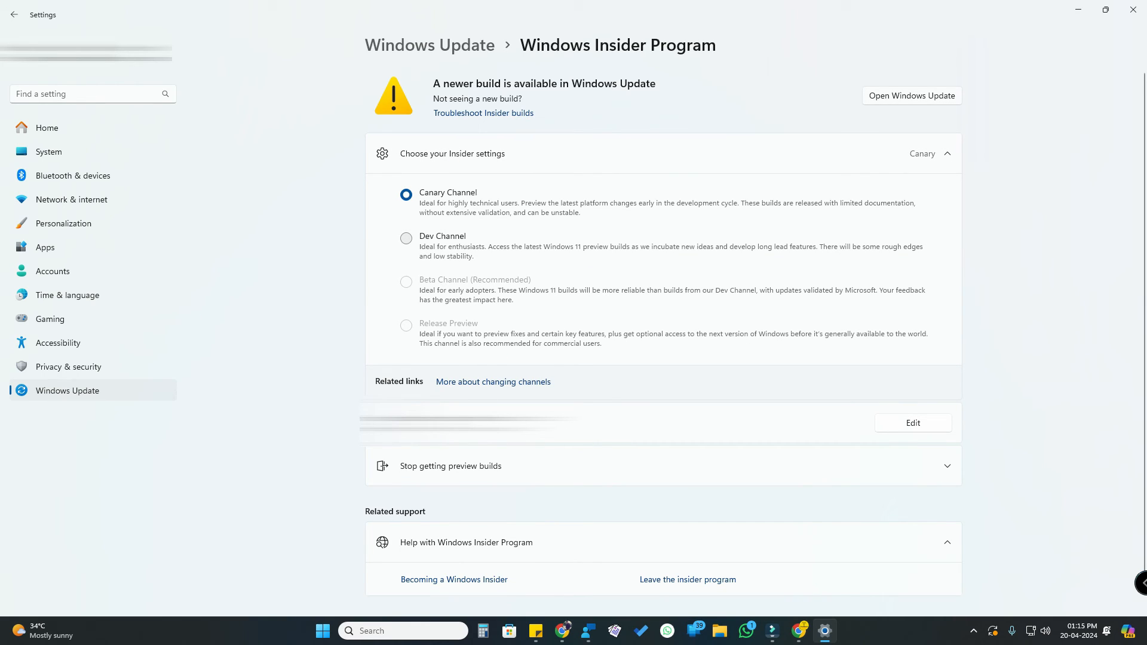
{"action": "left_click", "coordinate": [406, 238]}
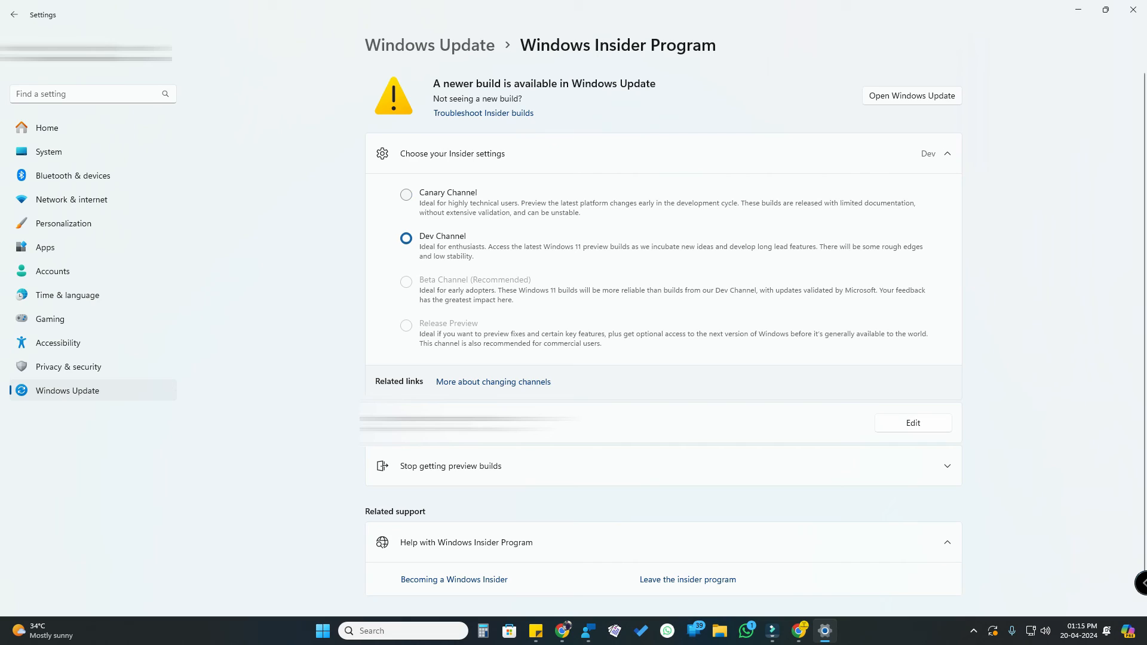